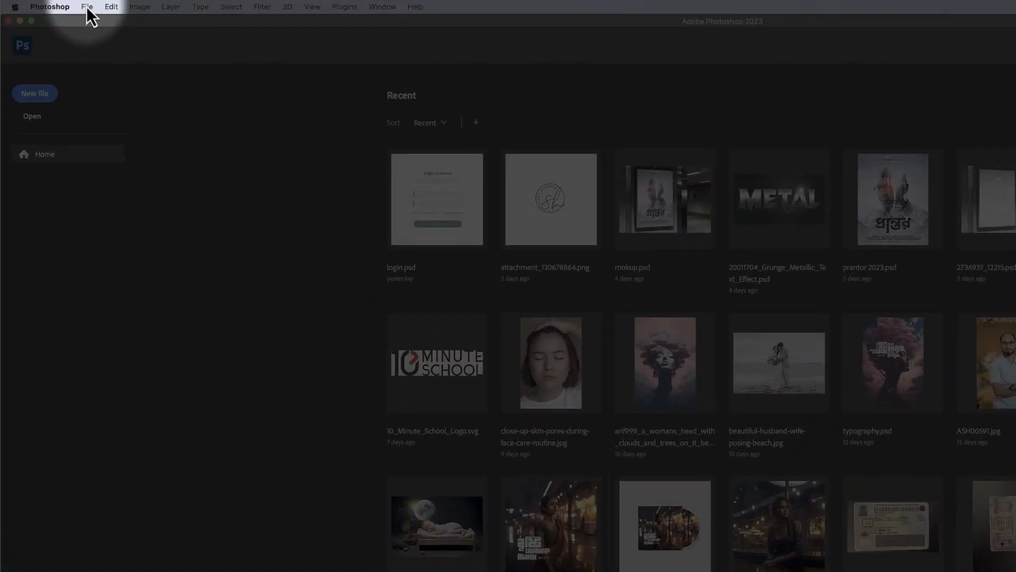
Step: Create a new 2000 × 2000 px custom document in RGB Color mode
click(88, 8)
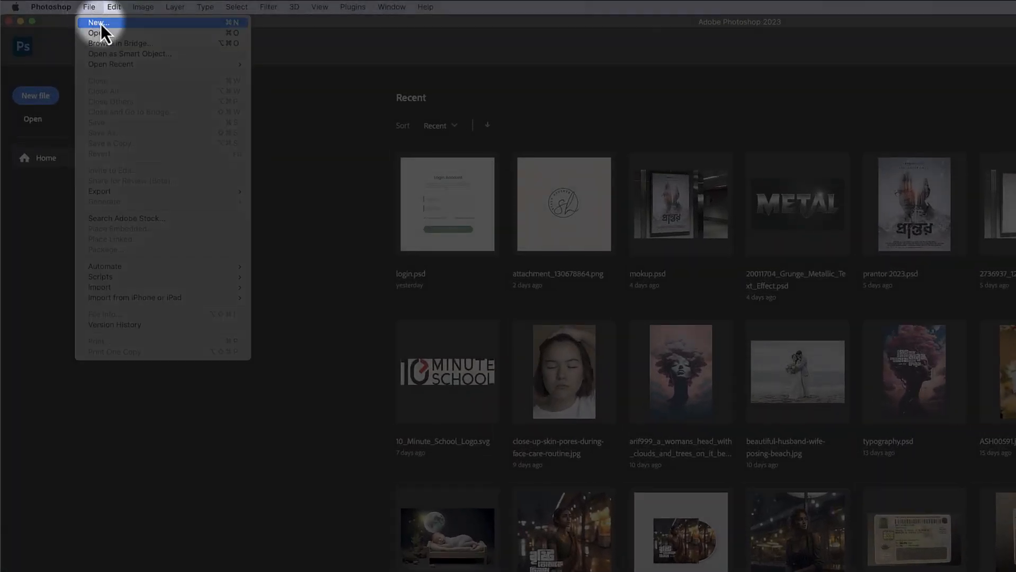
click(98, 22)
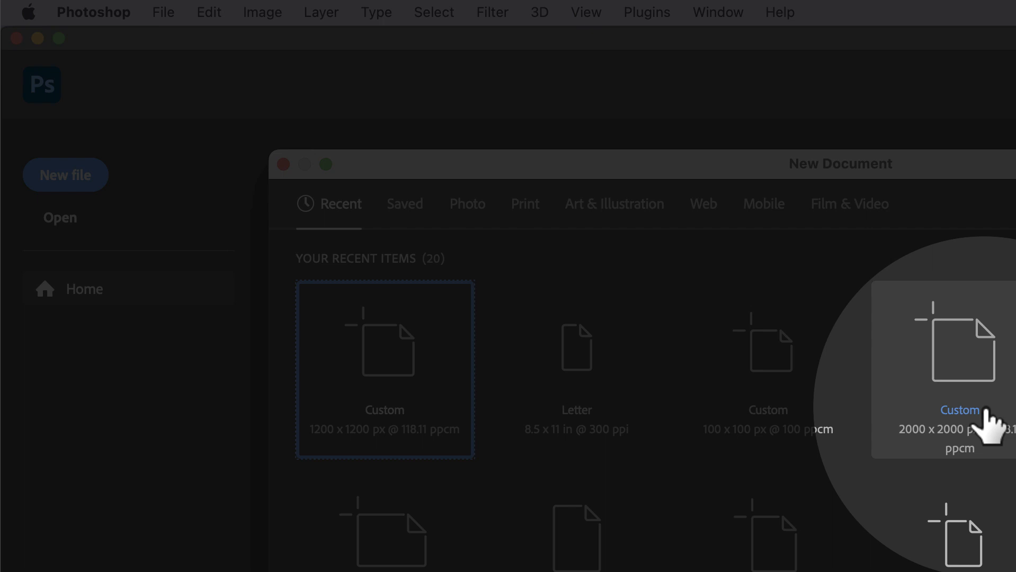
mouse_move(460, 453)
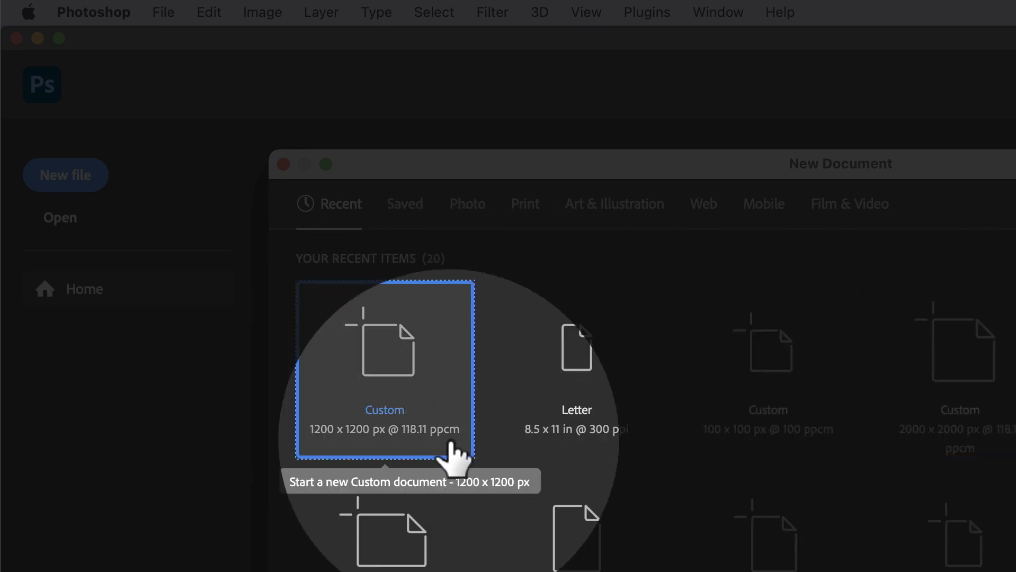
click(395, 370)
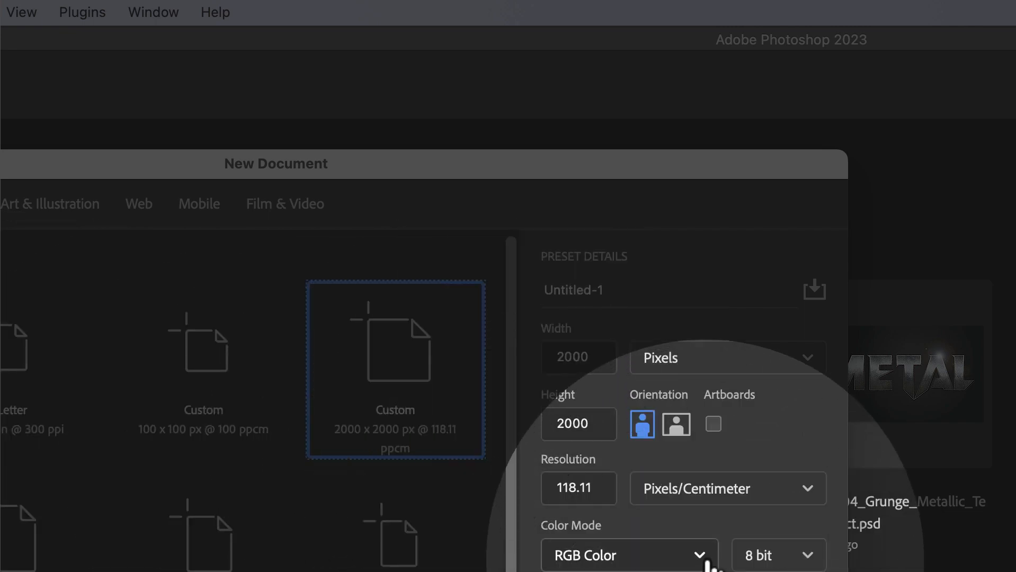
click(629, 555)
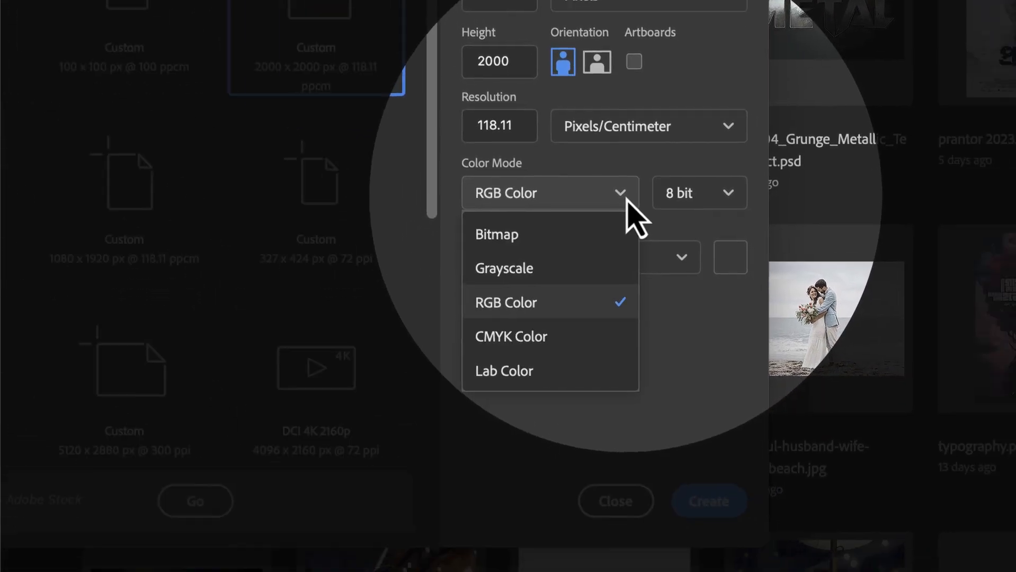
click(708, 501)
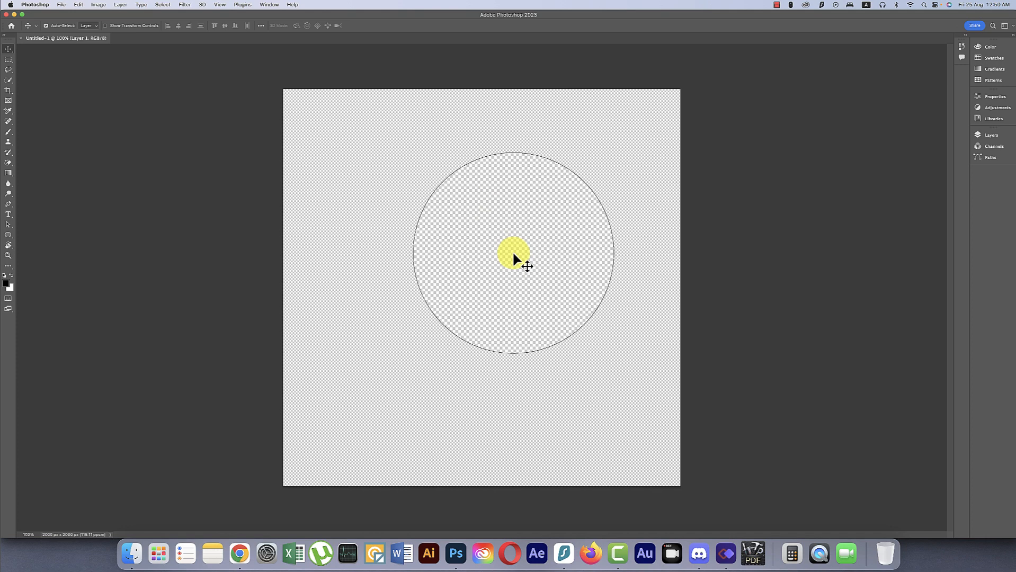
Step: Load tree.abr from the 24-8-23 Landscape folder into Photoshop
click(992, 134)
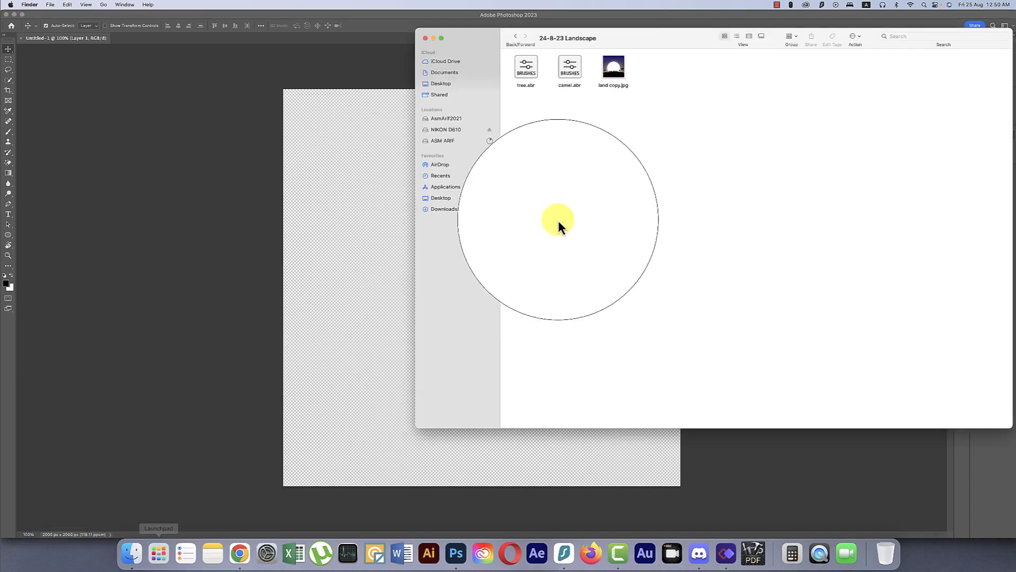
click(525, 67)
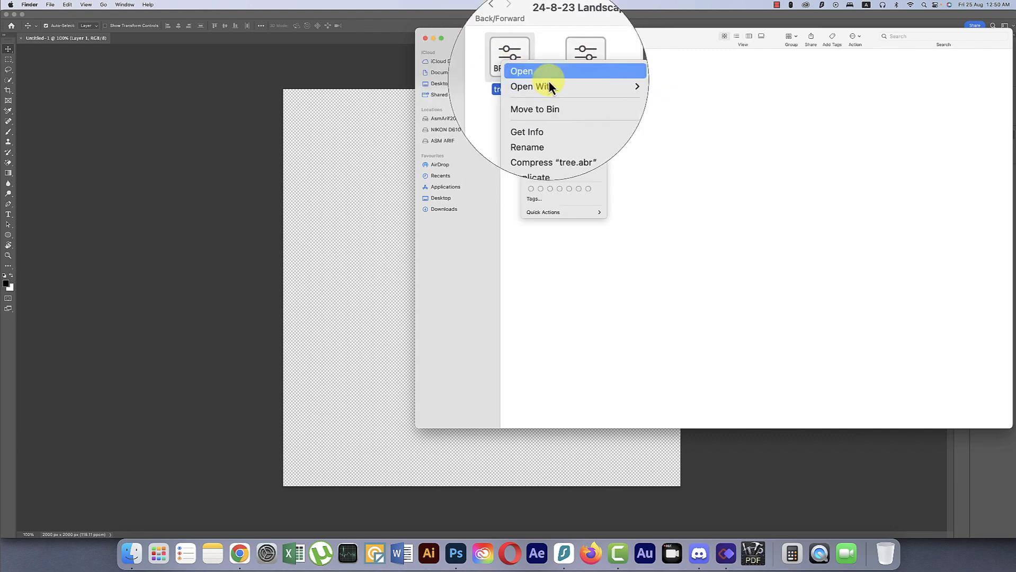
click(521, 71)
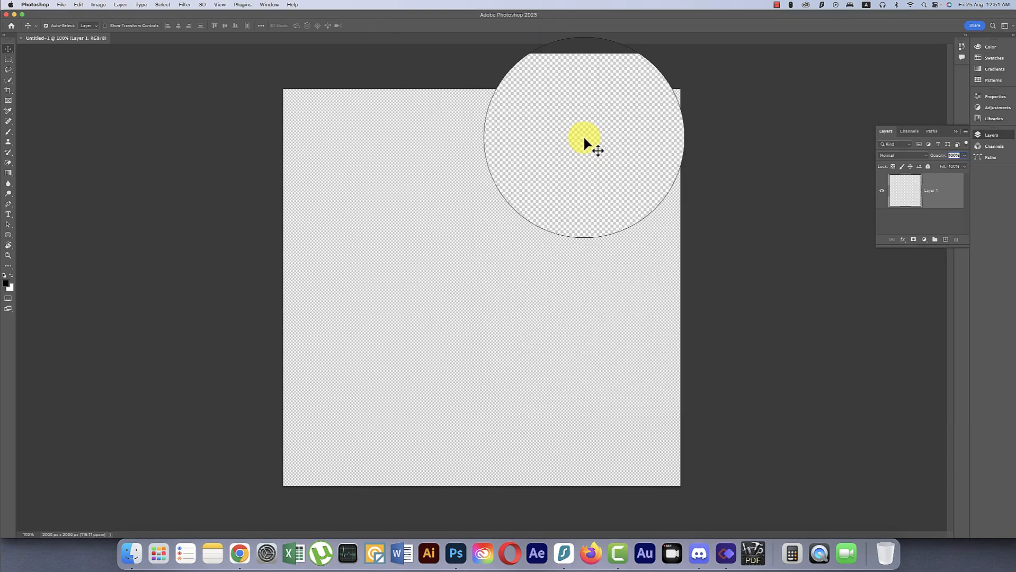
Step: Load camel.abr into Photoshop via Open With > Adobe Photoshop 2023
click(130, 554)
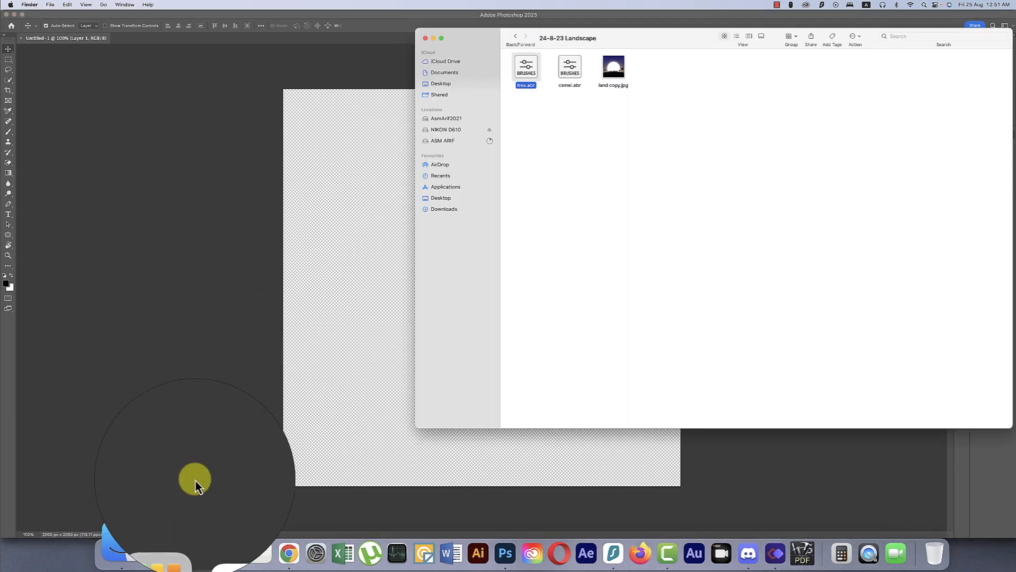
right_click(569, 67)
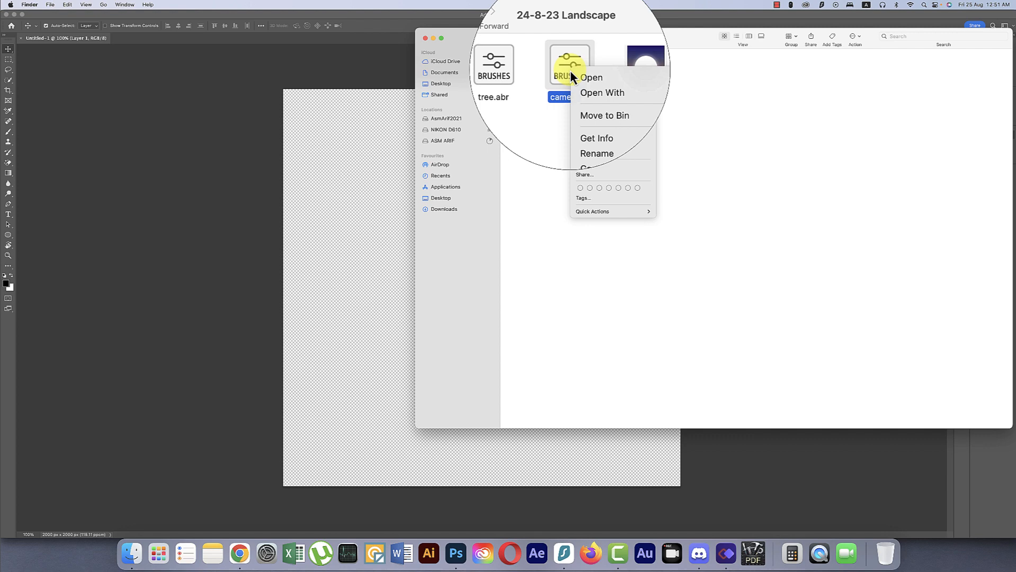
click(602, 92)
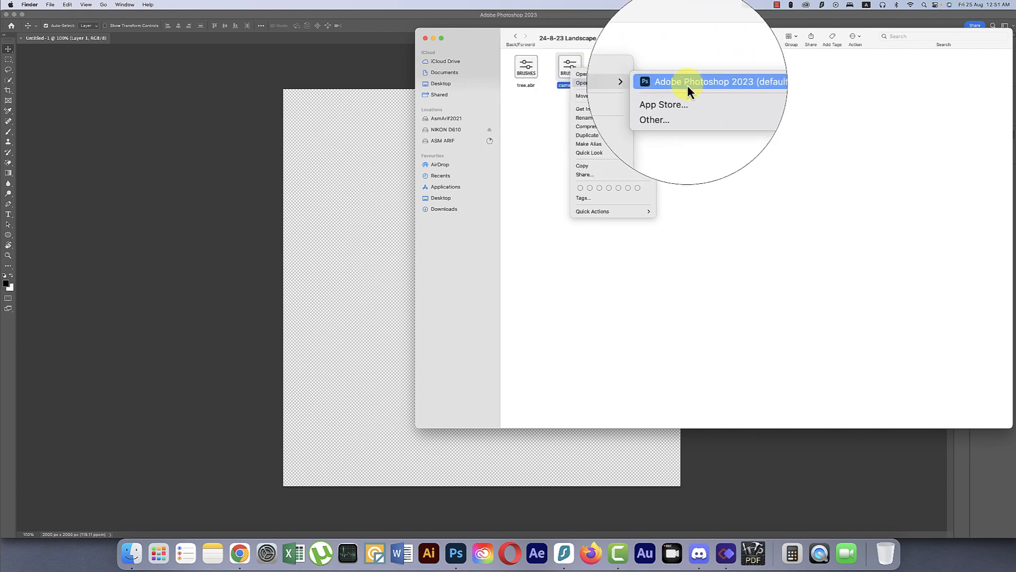
click(710, 81)
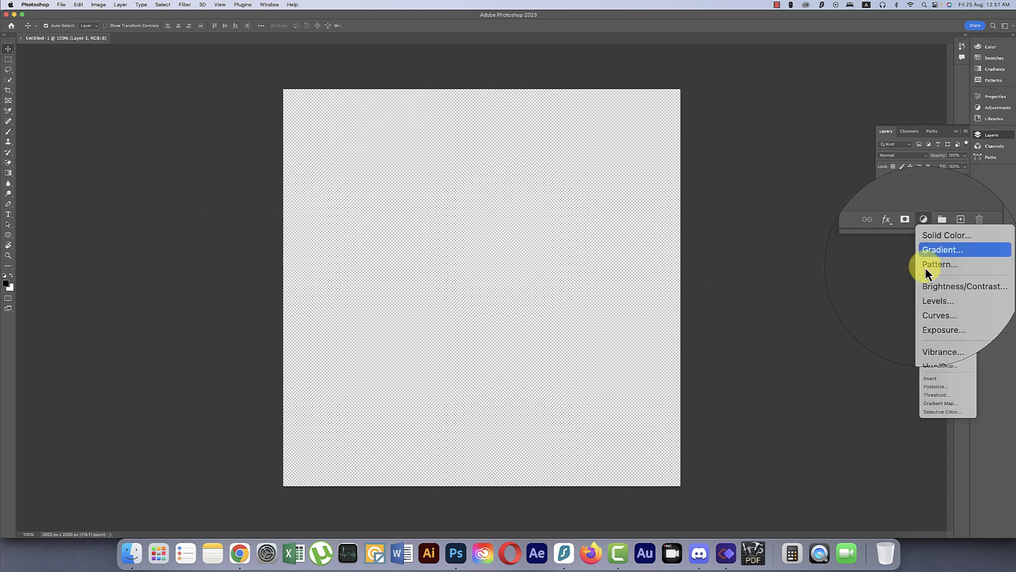
mouse_move(941, 404)
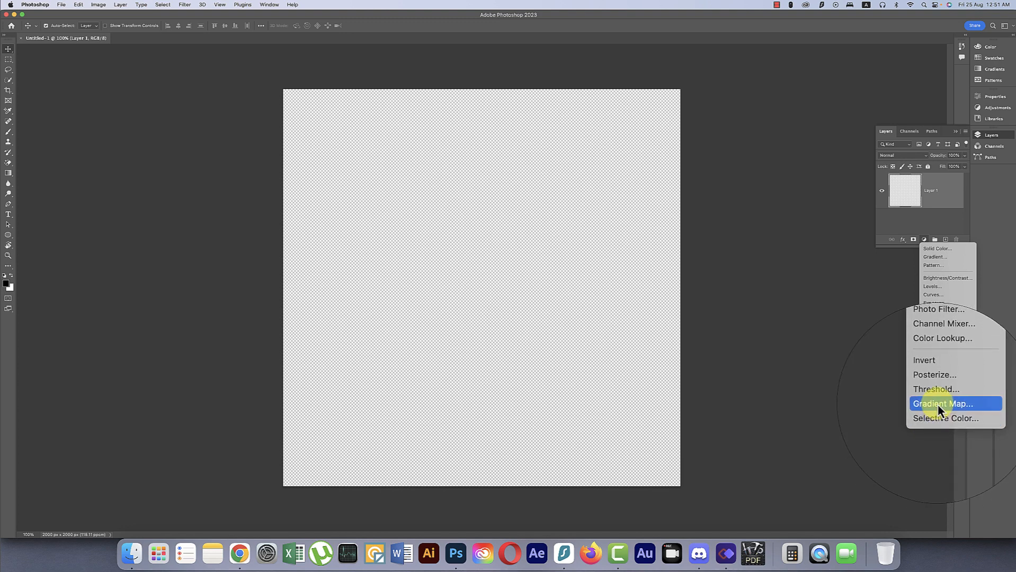
Step: Add a Gradient Fill layer and set its first colour stop to deep blue
click(941, 403)
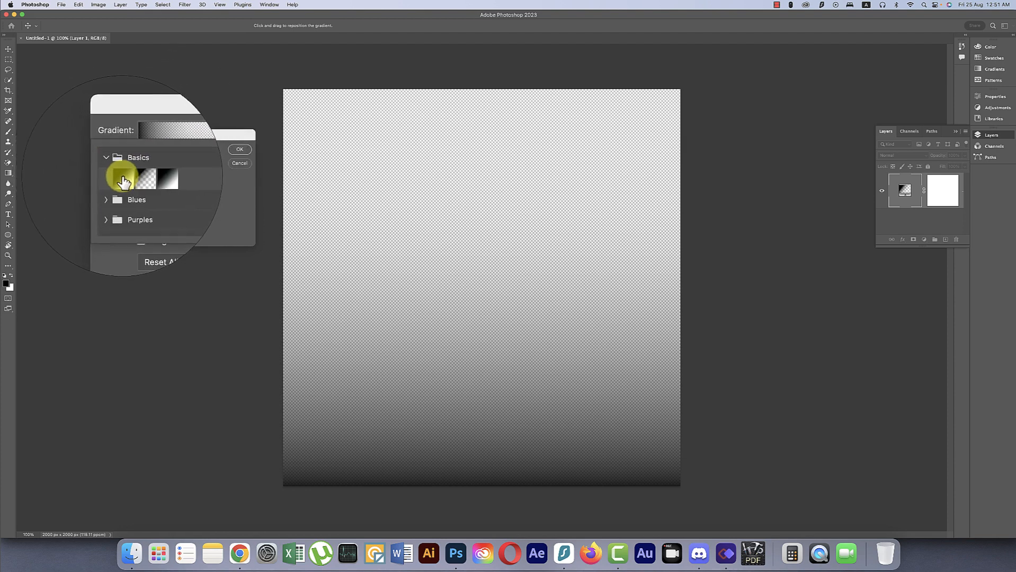
click(239, 150)
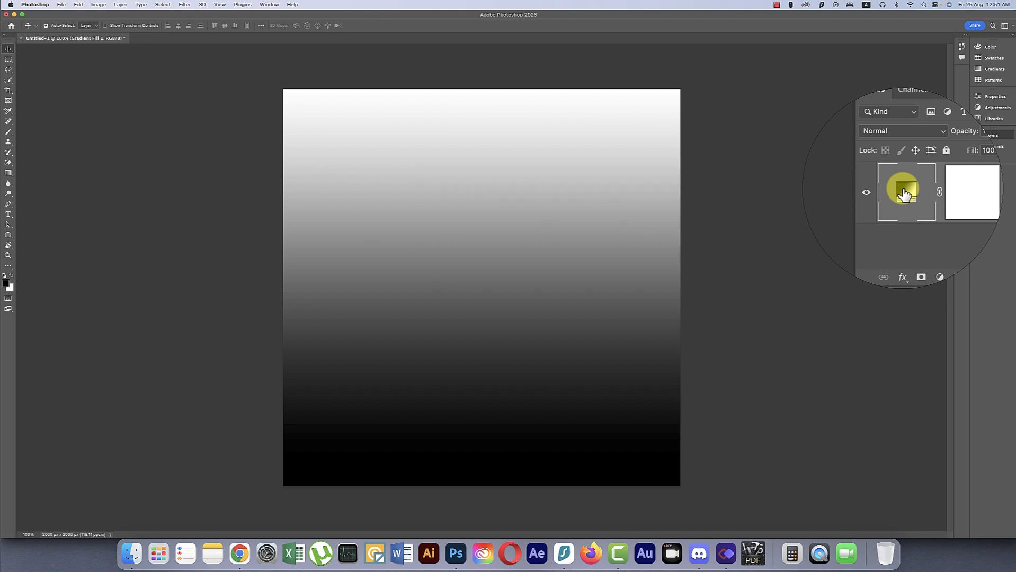
double_click(906, 193)
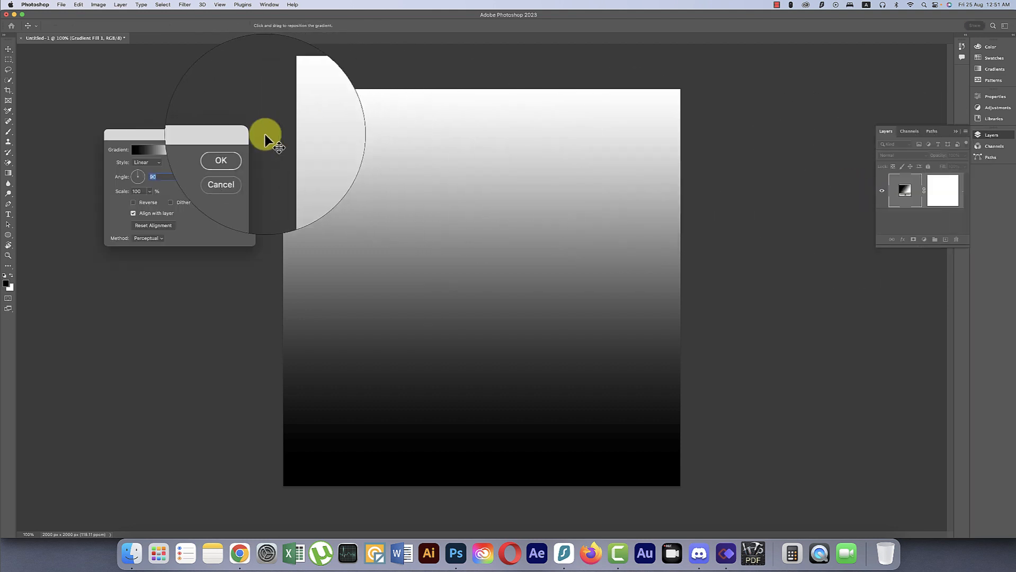
click(147, 150)
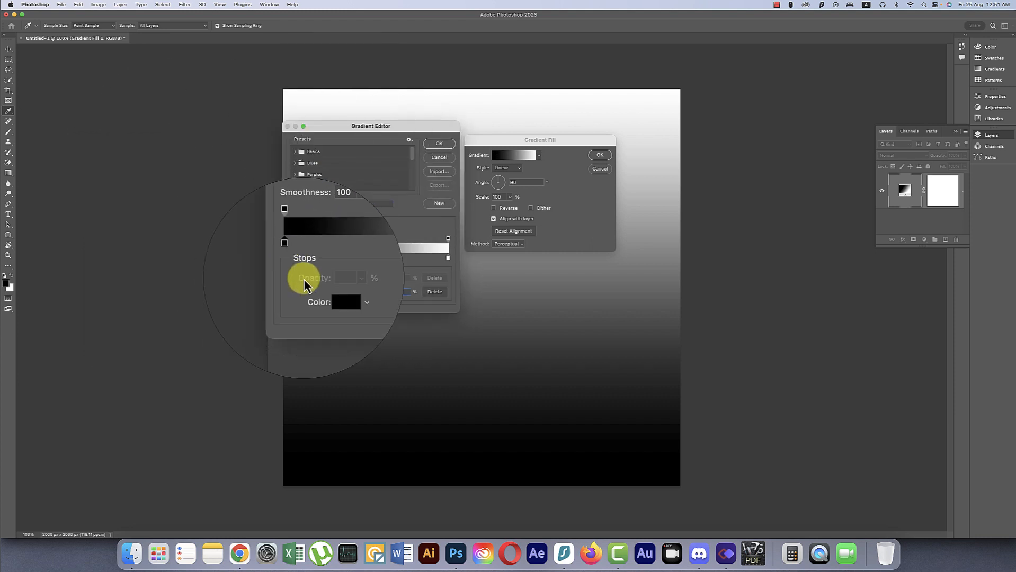
click(345, 302)
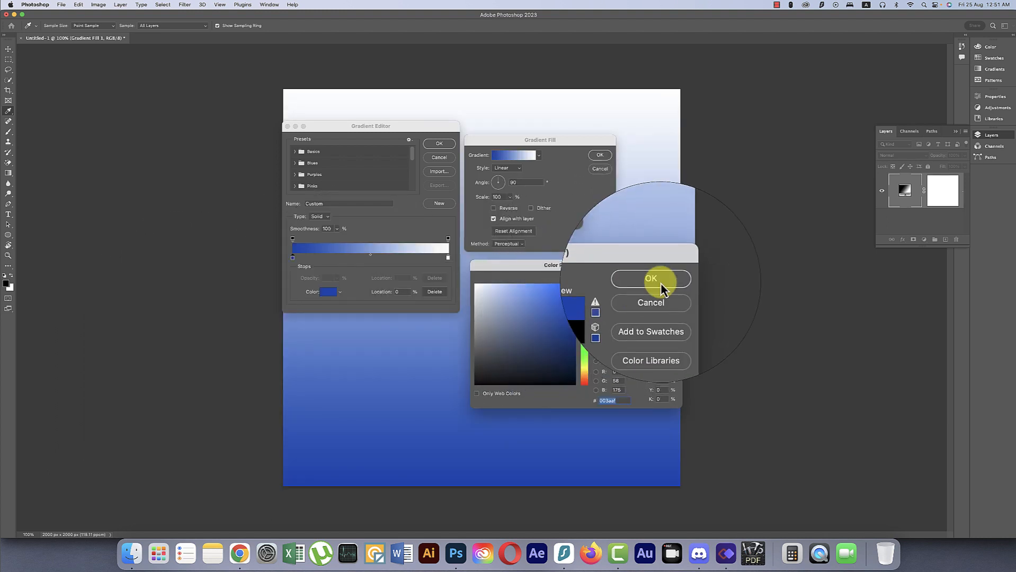
click(652, 278)
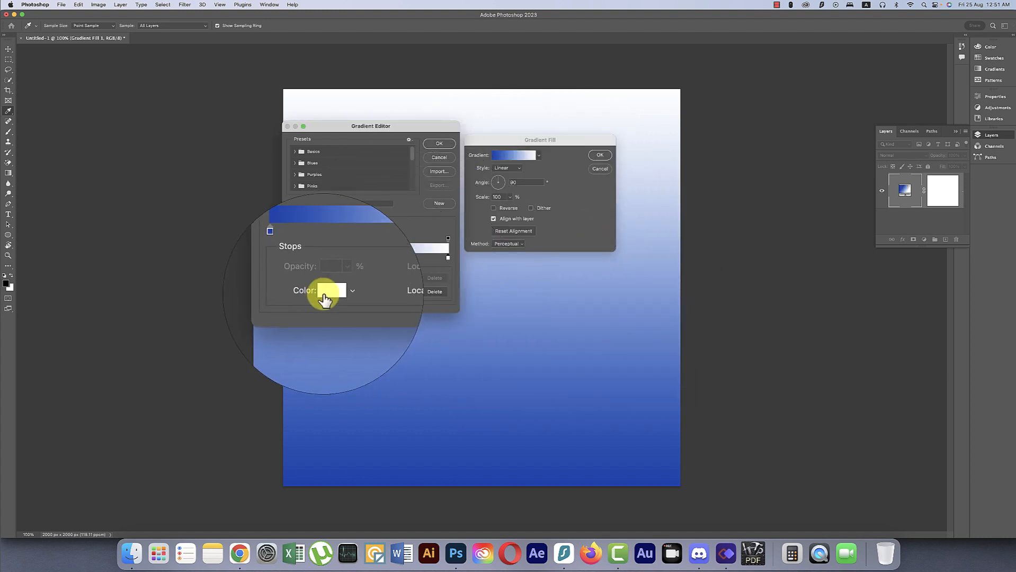
Step: Set the second stop to orange, reverse the gradient so blue sits on top, and confirm
click(335, 291)
text(ffa80a)
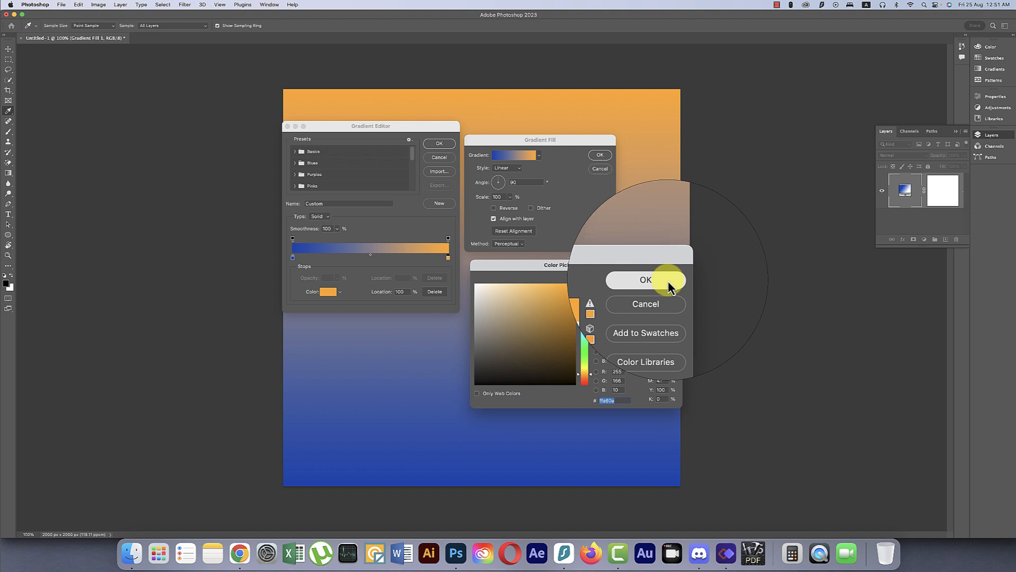
click(645, 280)
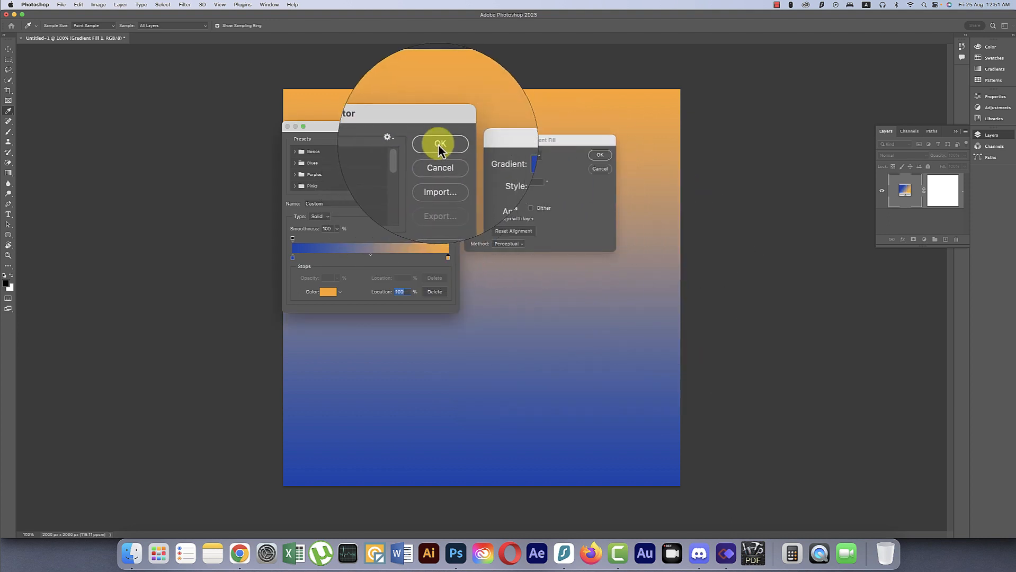
click(440, 143)
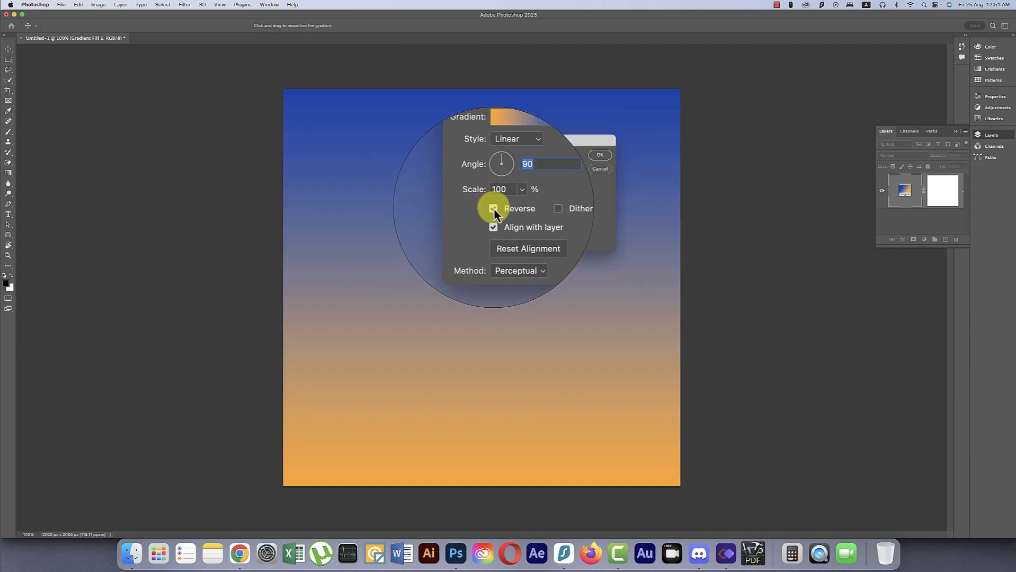
click(493, 208)
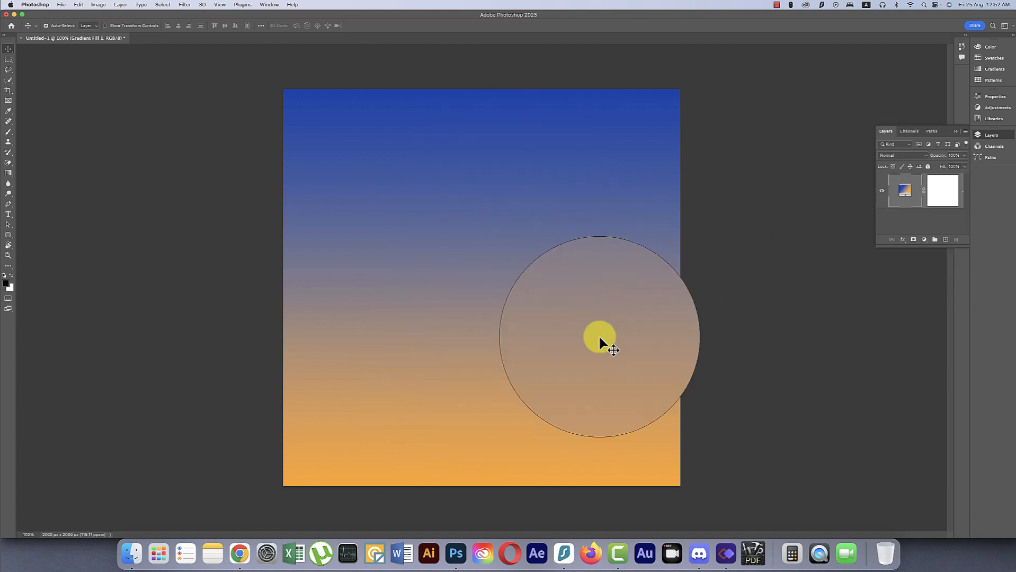
double_click(904, 190)
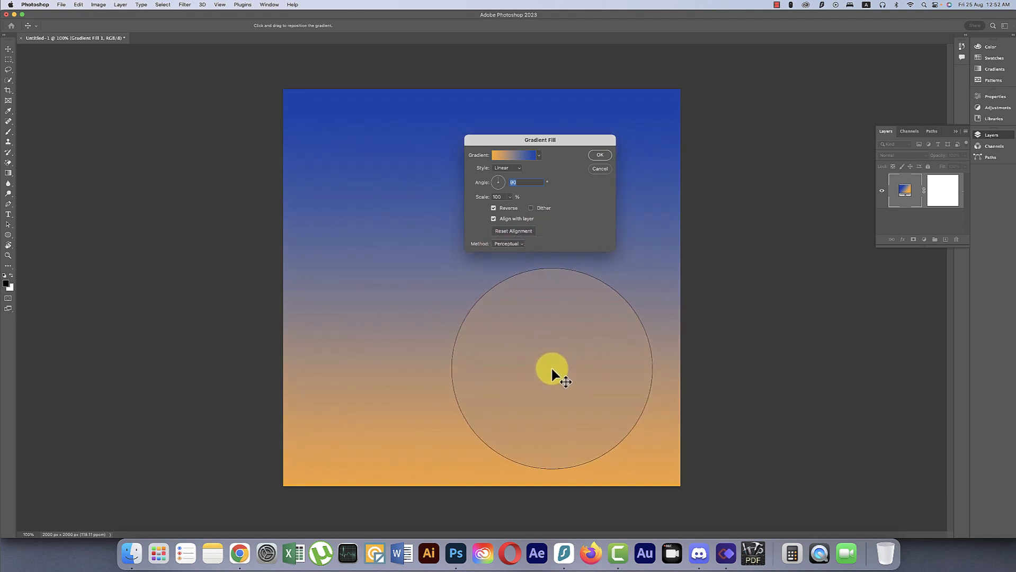
click(599, 154)
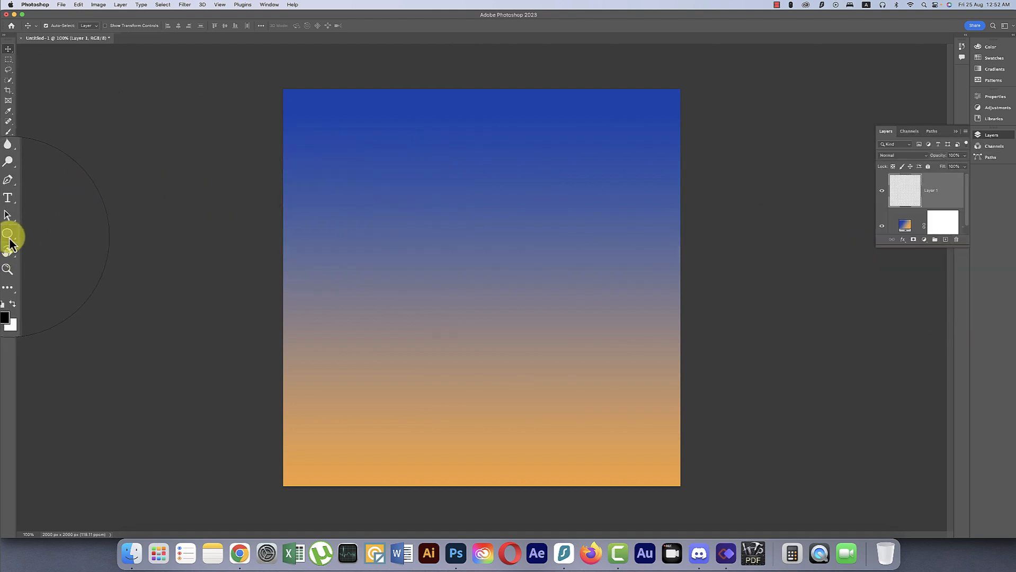
Step: Draw a large black ellipse across the canvas bottom as the hill silhouette
click(9, 142)
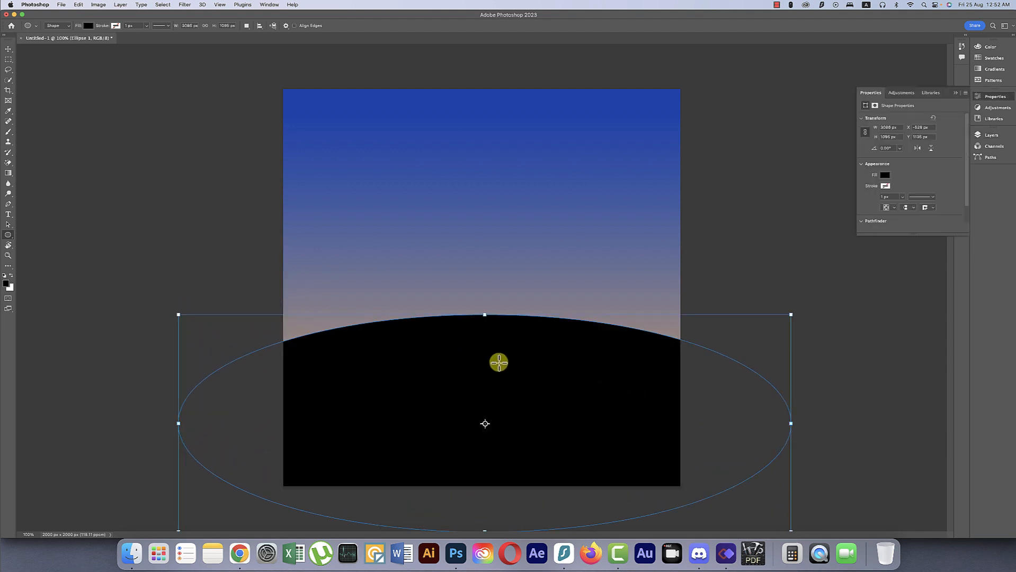
click(9, 51)
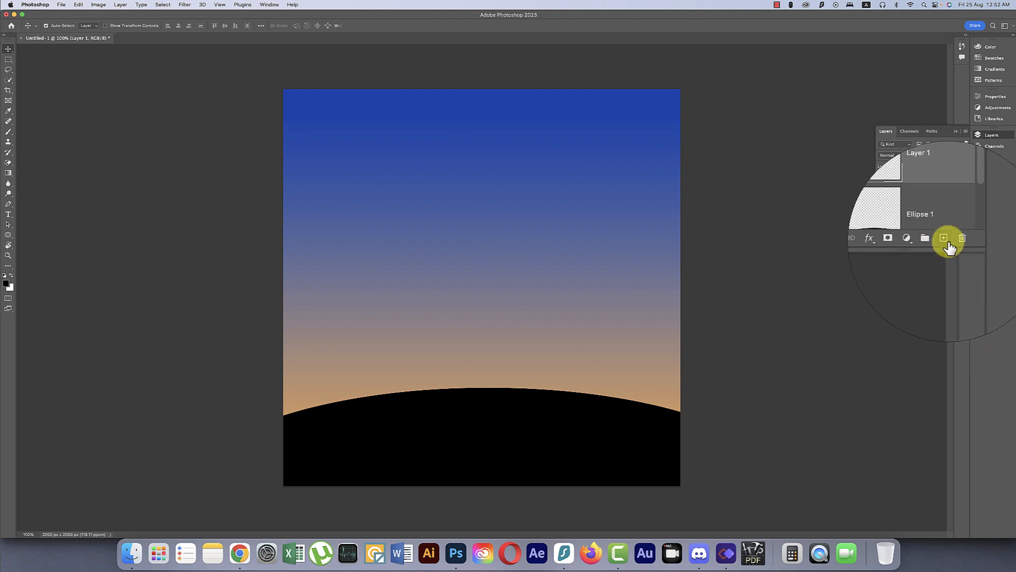
Step: Add a new empty layer and choose the palm tree brush
click(943, 237)
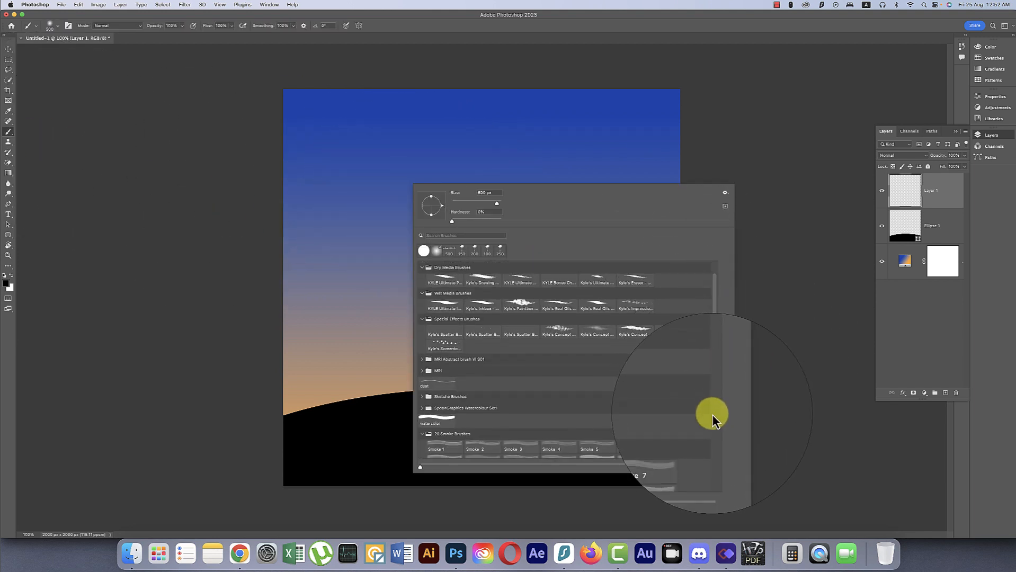
scroll(down, 3)
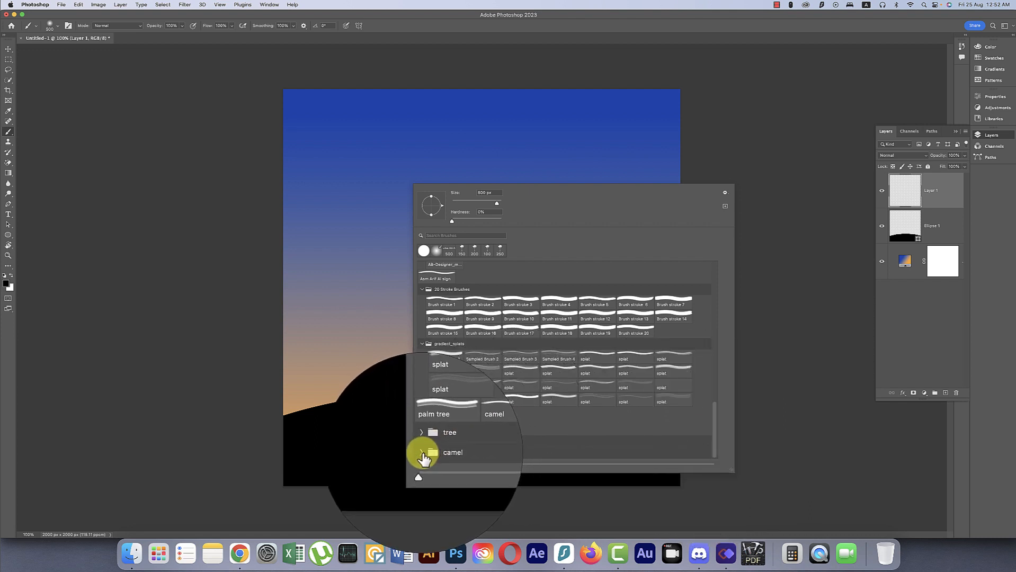
click(423, 453)
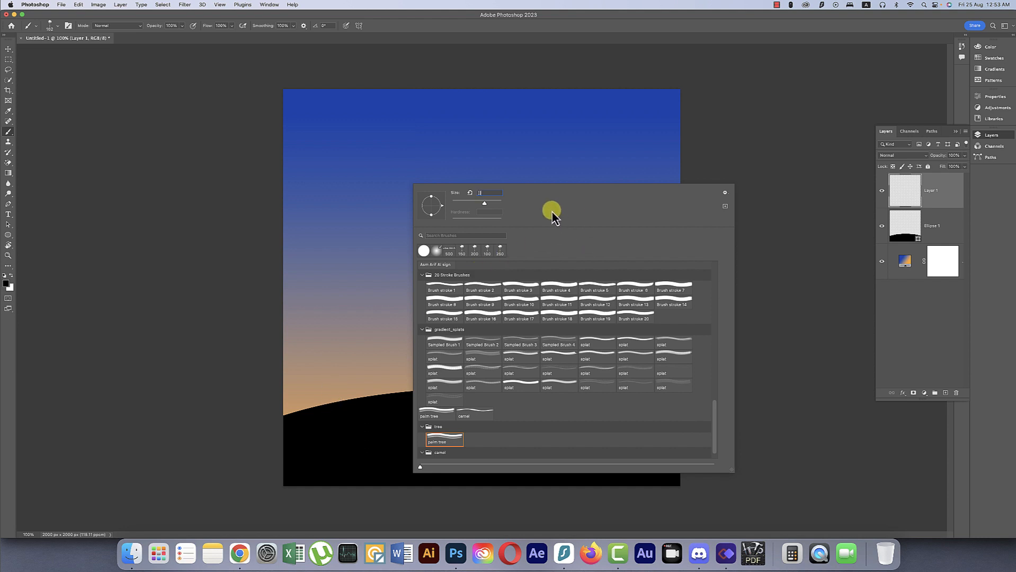
mouse_move(645, 29)
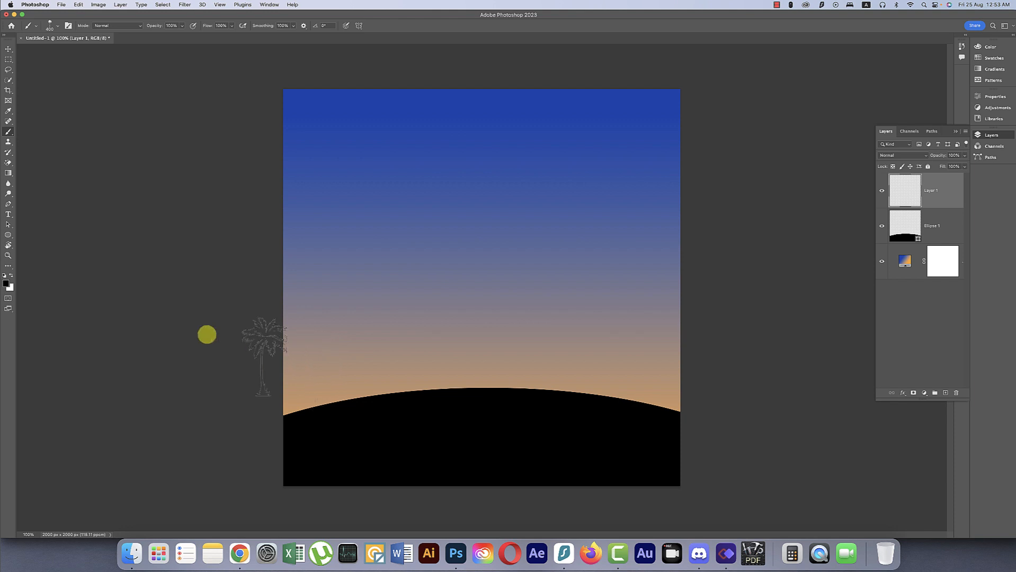
Step: Set the paint colour to black and stamp palm trees along the hill
click(8, 272)
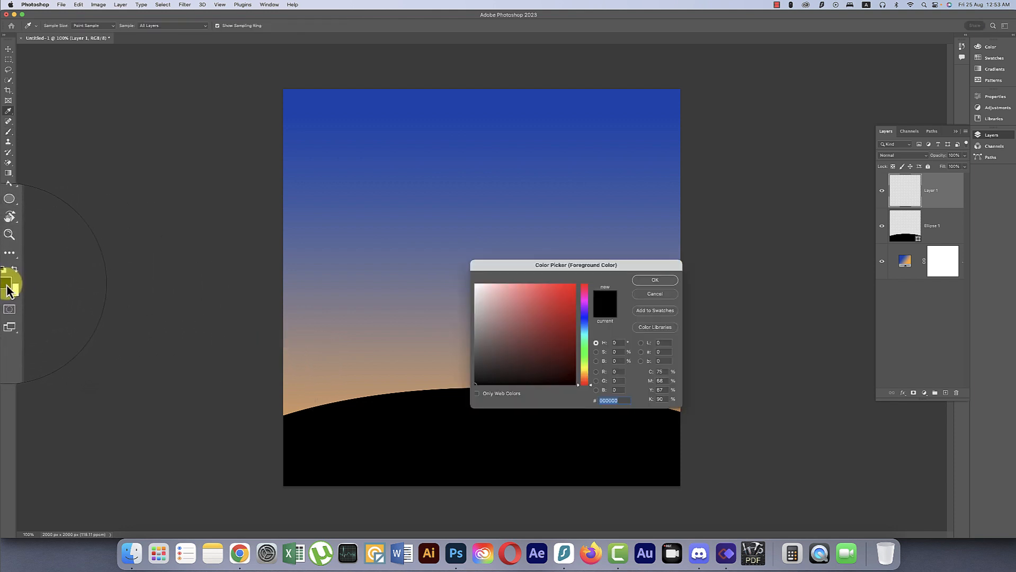
click(655, 280)
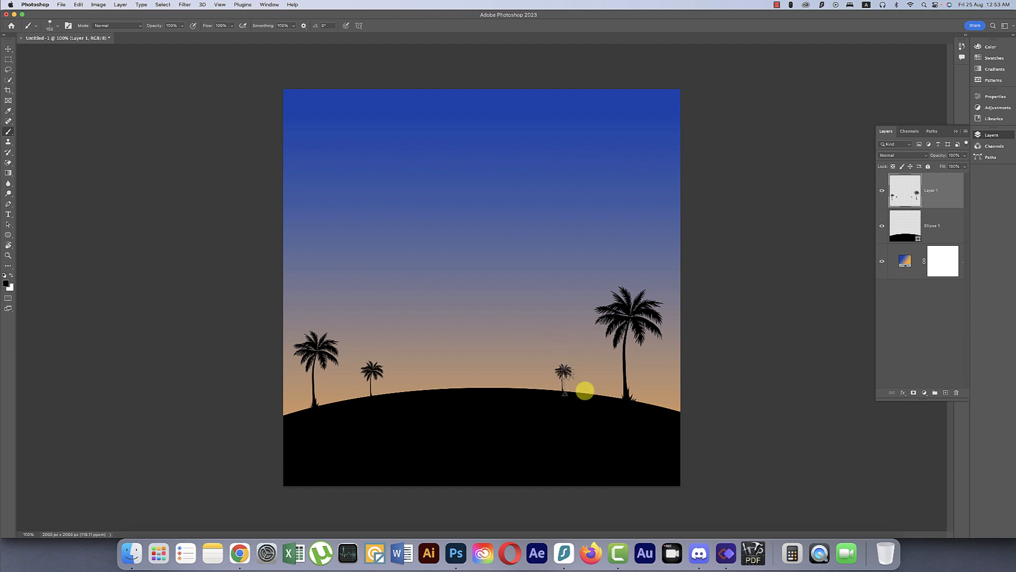
click(10, 52)
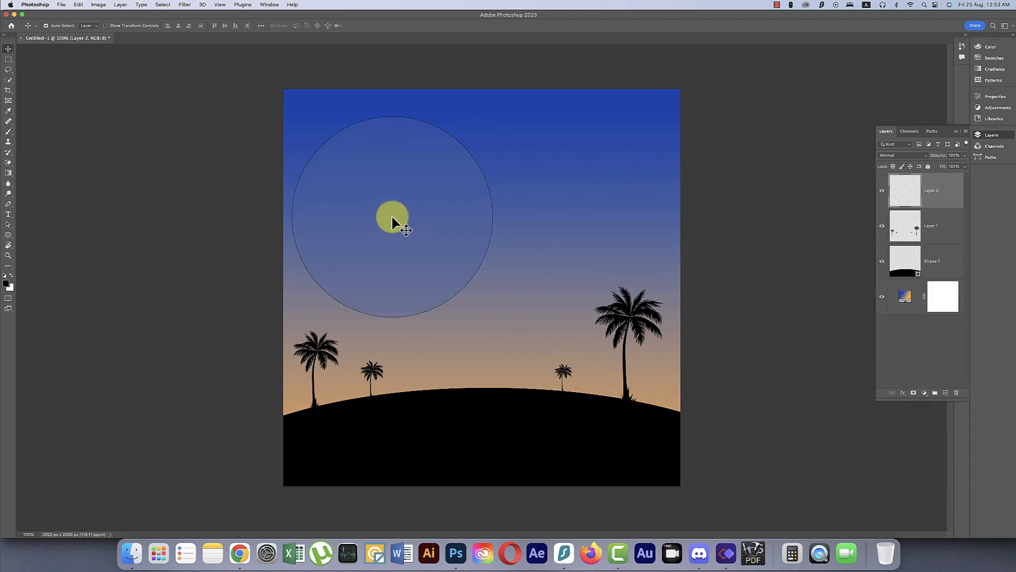
Step: Stamp the camel caravan silhouette across the hill crest between the palms
drag(393, 217, 100, 162)
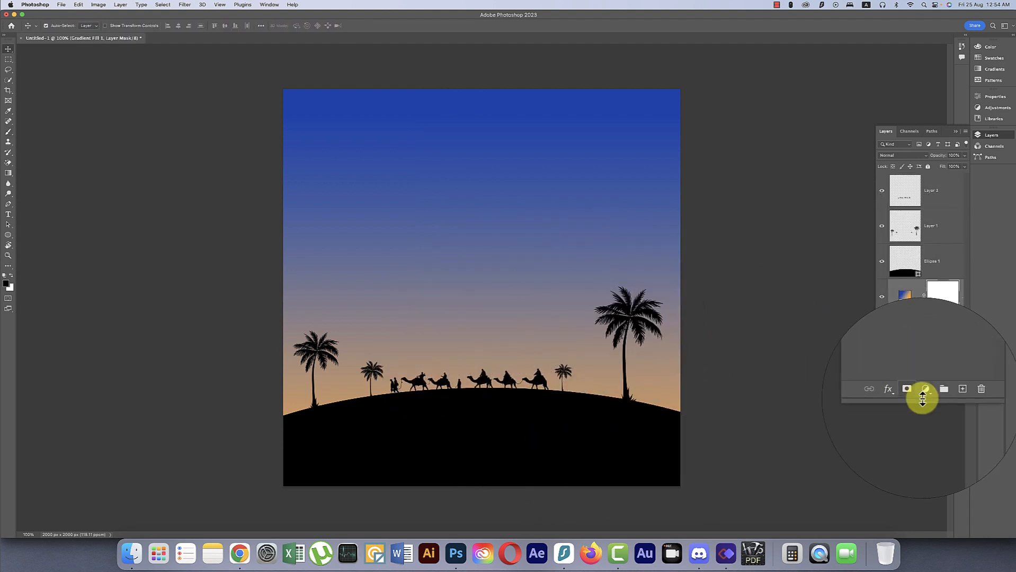
click(945, 389)
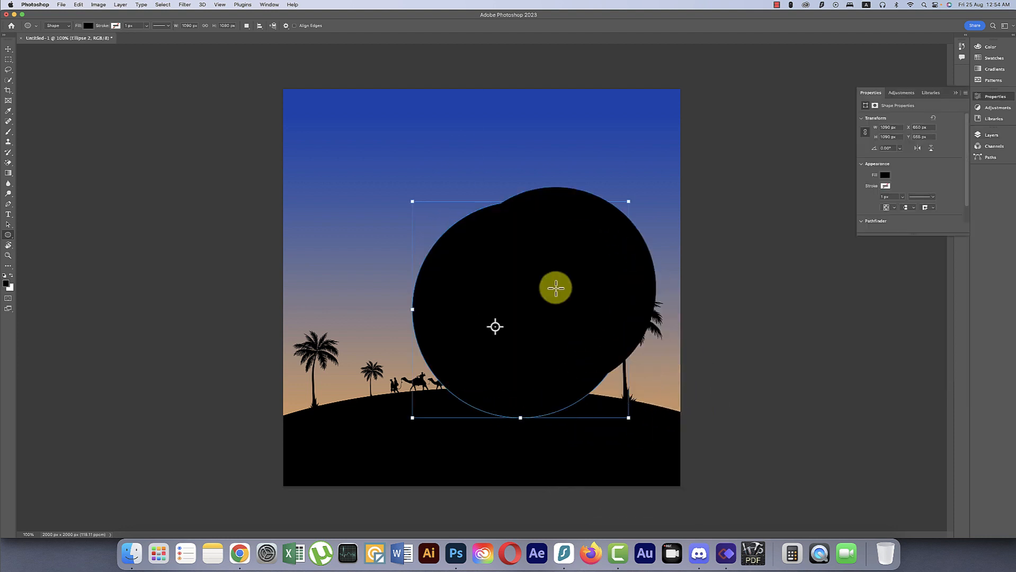
Step: Fill the sky circle with white and place it behind the silhouettes as the moon
click(885, 175)
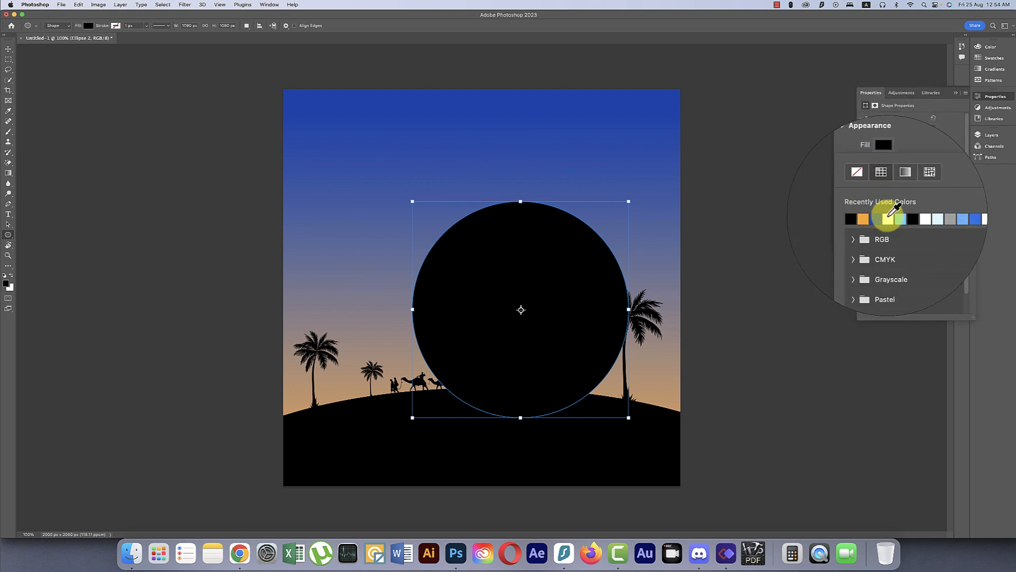
click(925, 220)
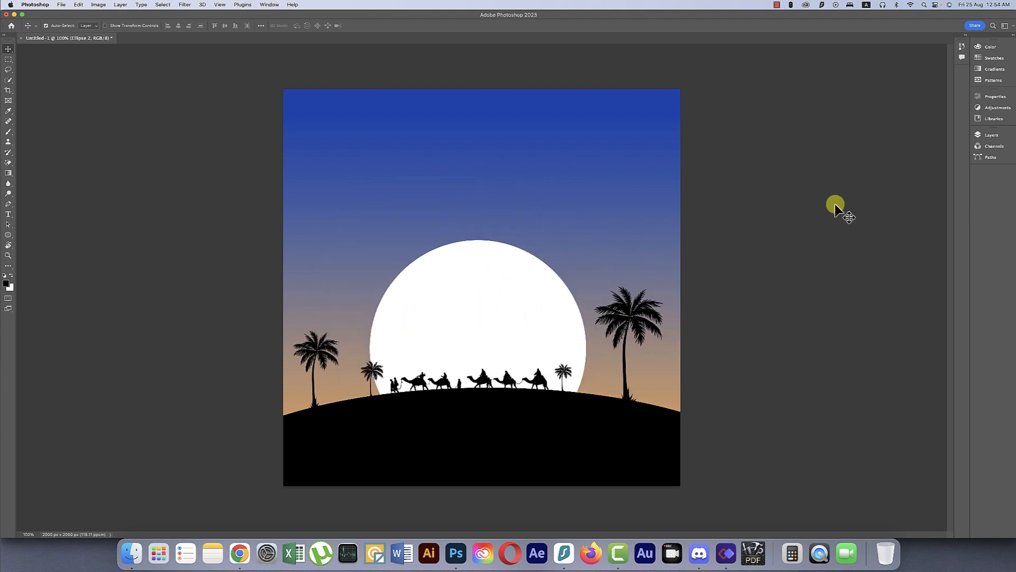
click(991, 135)
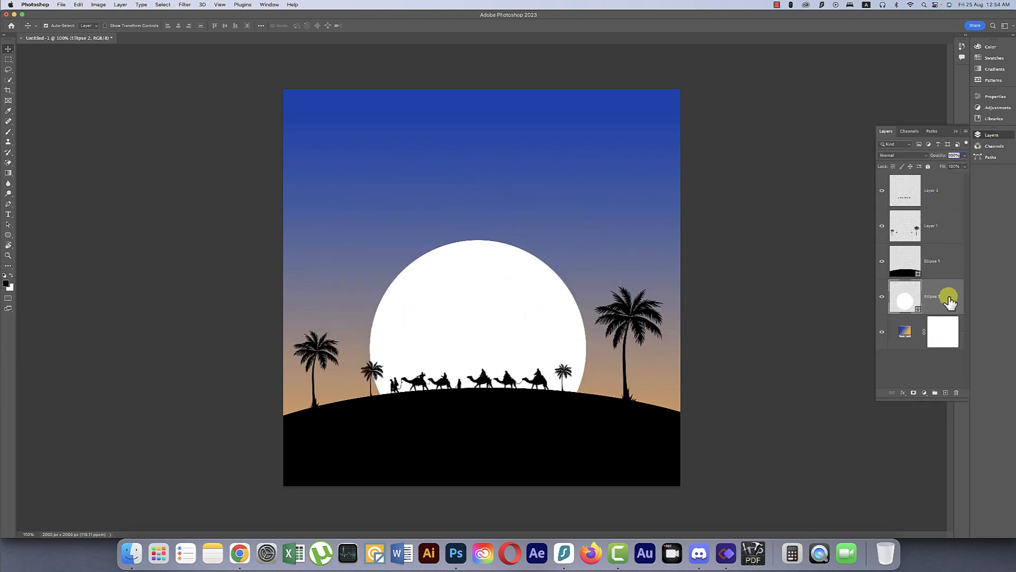
Step: Give the moon layer a soft Outer Glow through its Blending Options
right_click(948, 297)
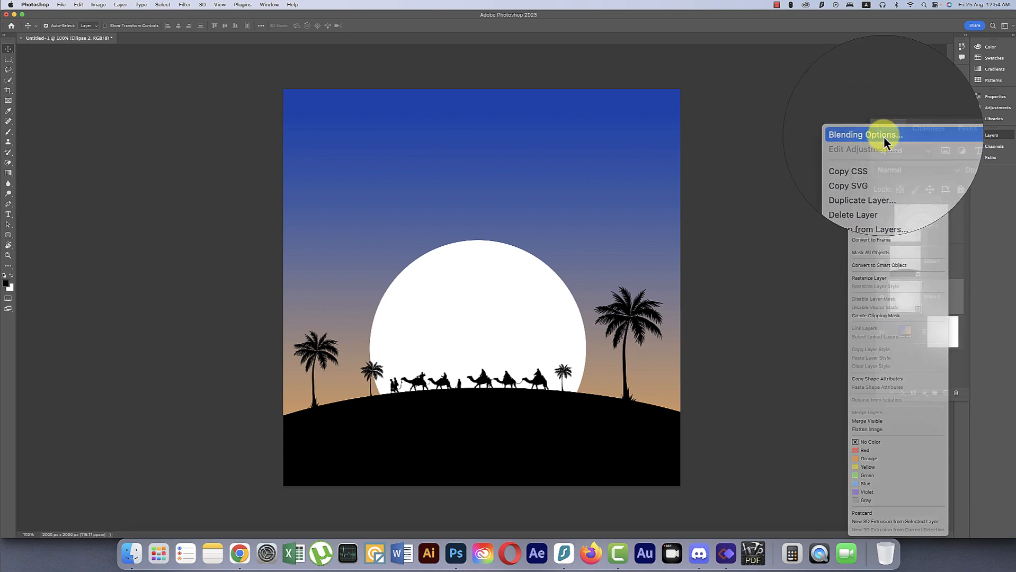
click(865, 135)
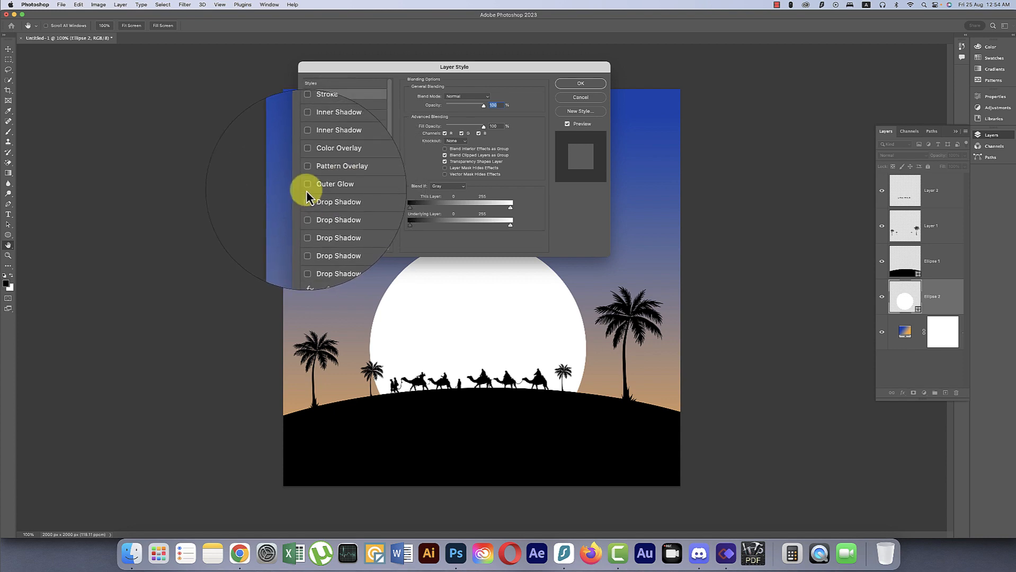
click(335, 185)
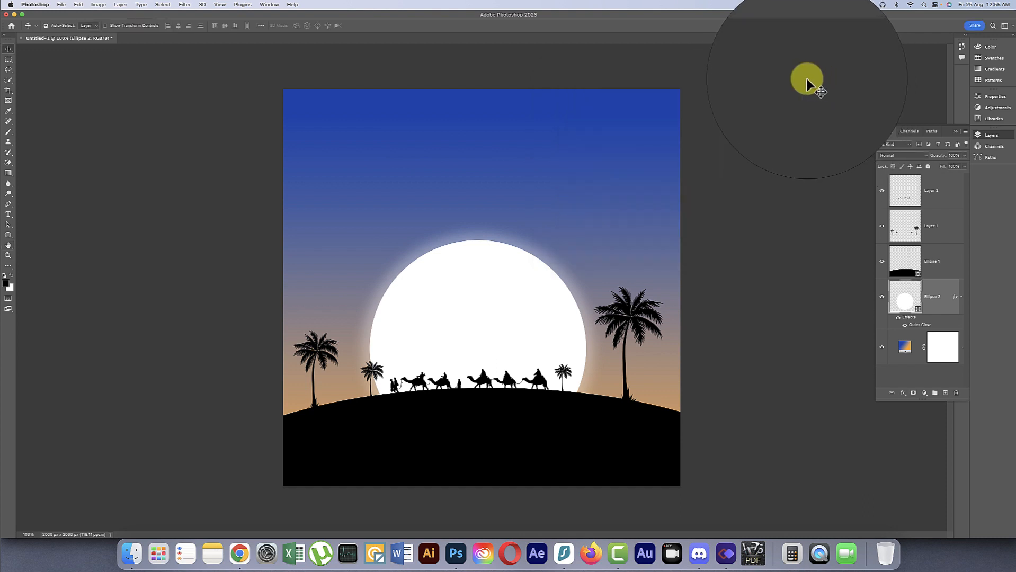
mouse_move(524, 301)
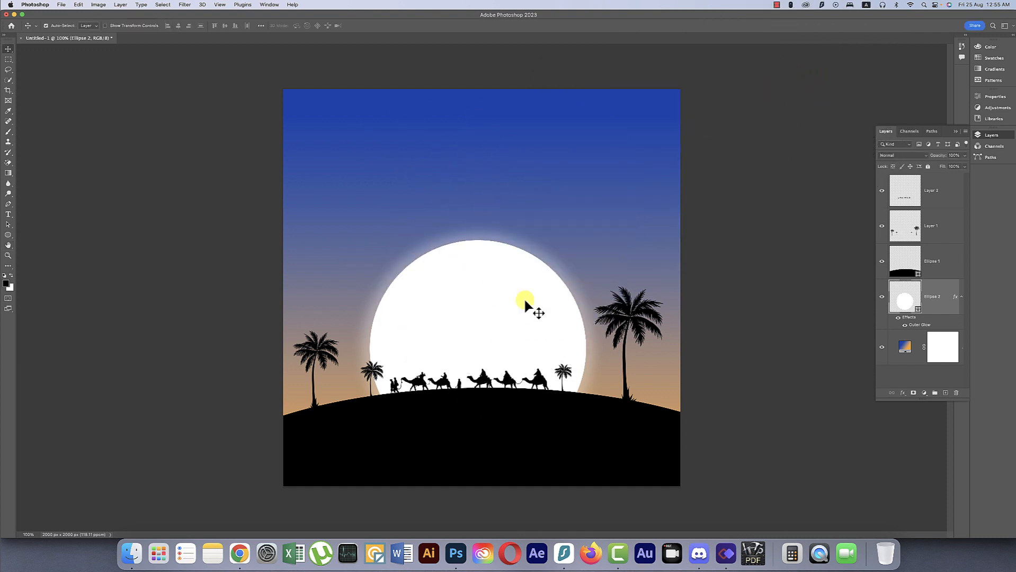
mouse_move(660, 249)
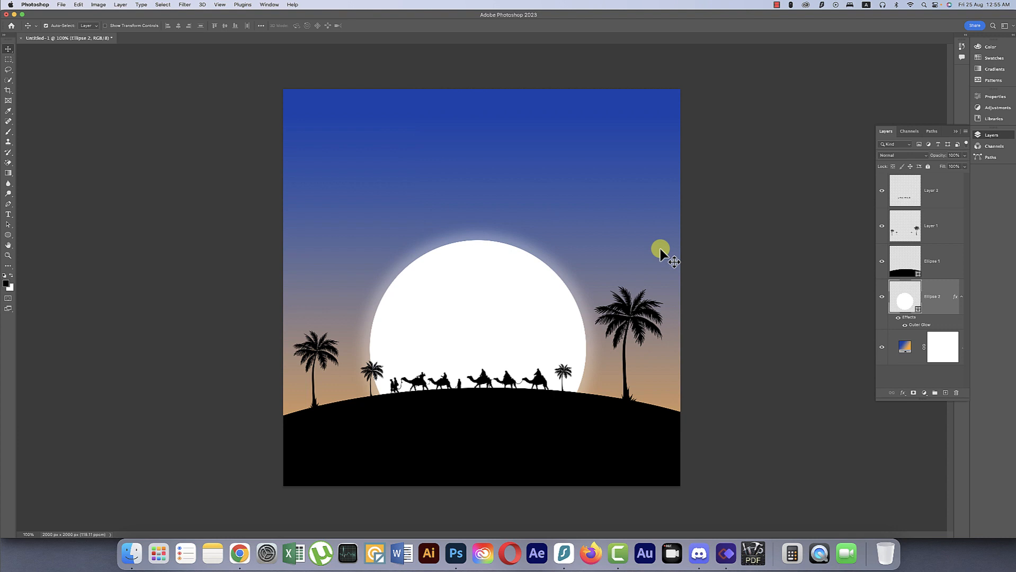